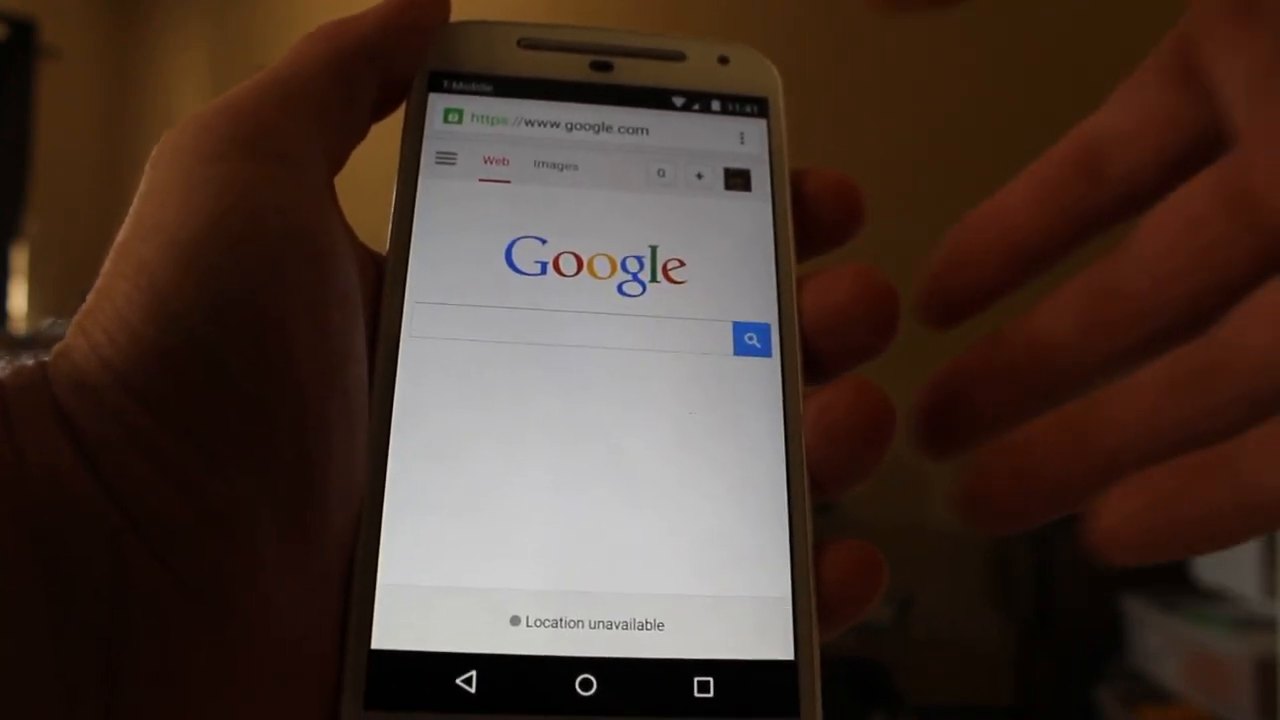
# - Open a new incognito tab from Chrome's menu for the localhost:9999 shell
pyautogui.click(742, 138)
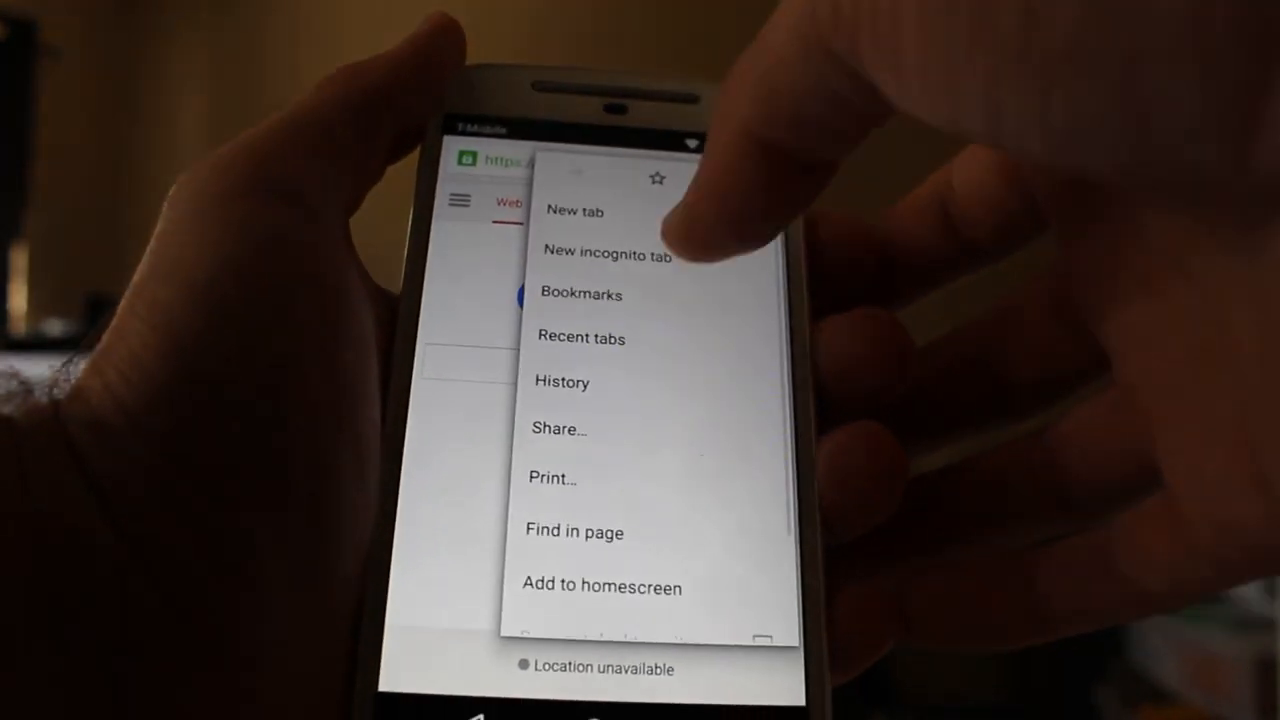
pyautogui.click(607, 252)
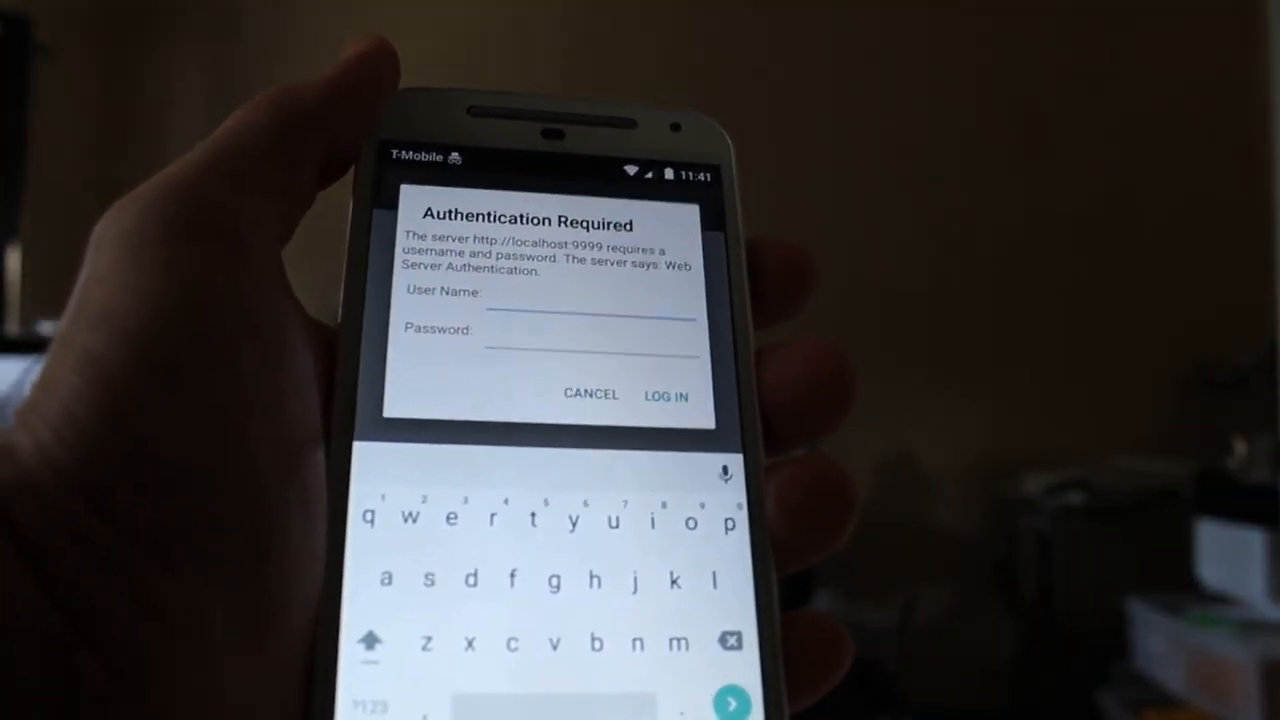
# - Enter the credentials in the Authentication Required dialog and log in
pyautogui.write('tom')
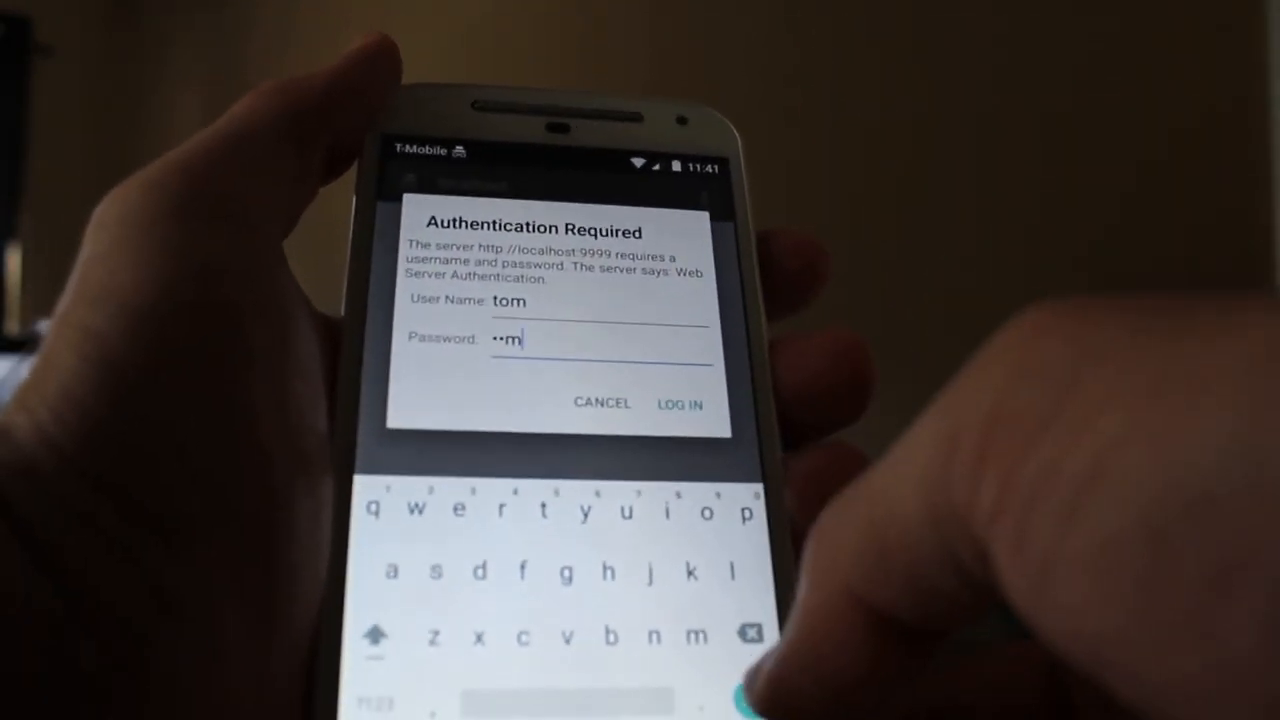
pyautogui.click(678, 404)
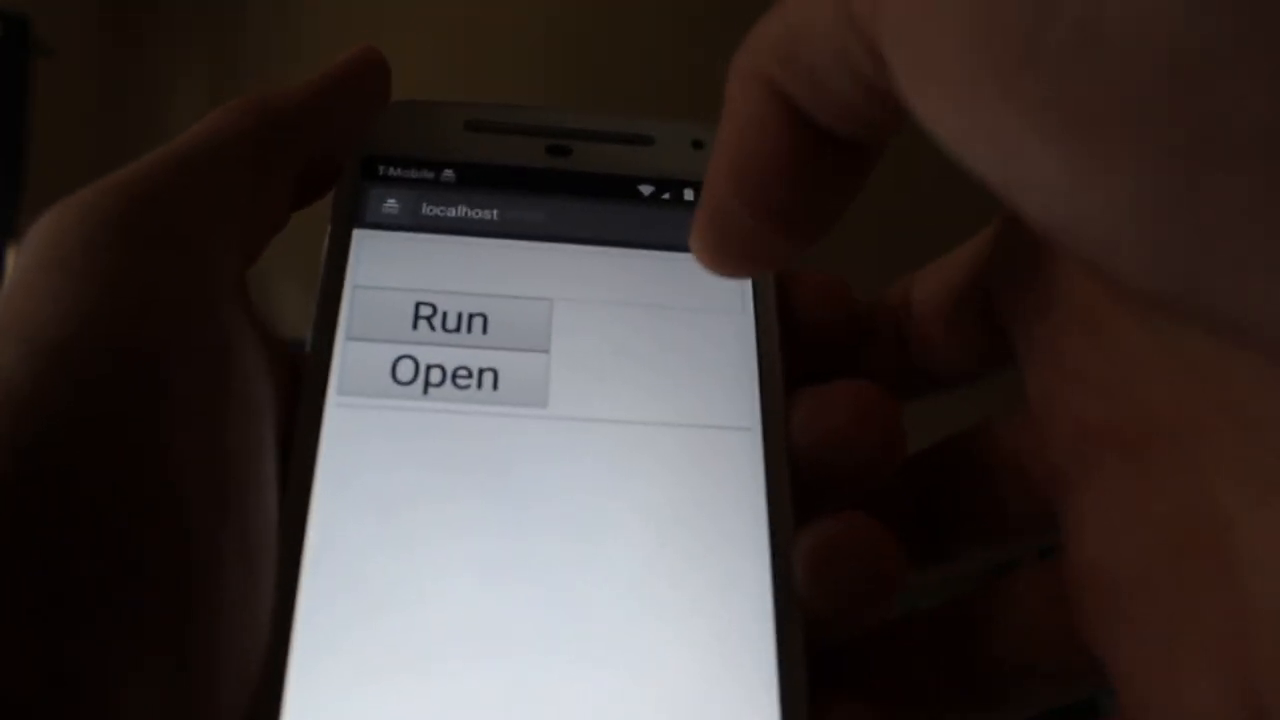
# - Run 'ls', then 'ls /' in the web shell to list the root directory
pyautogui.write('ls')
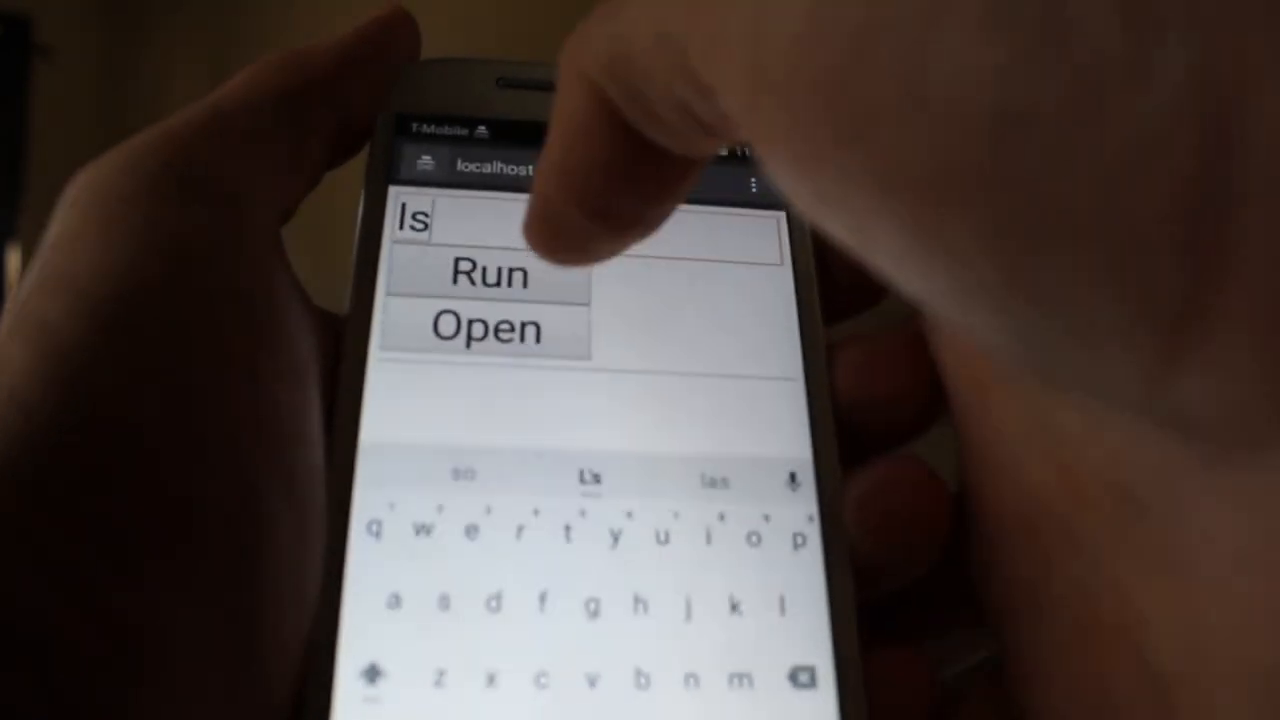
pyautogui.click(488, 274)
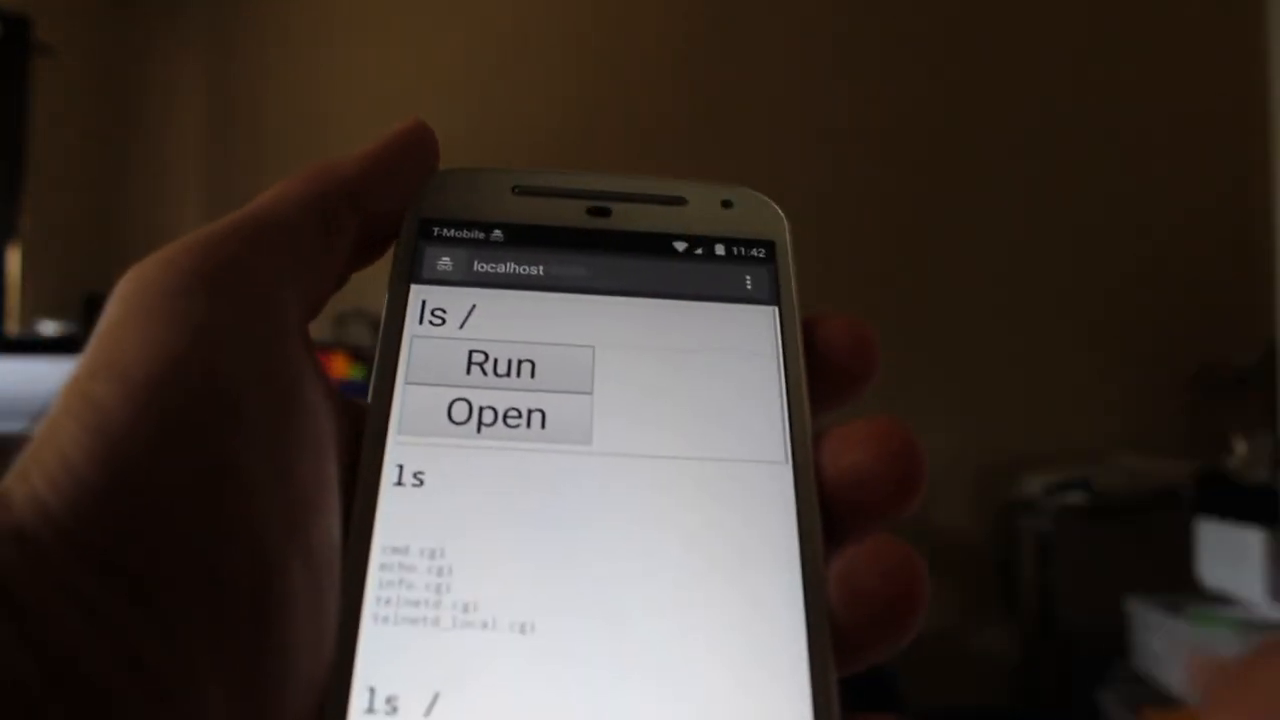
pyautogui.click(499, 365)
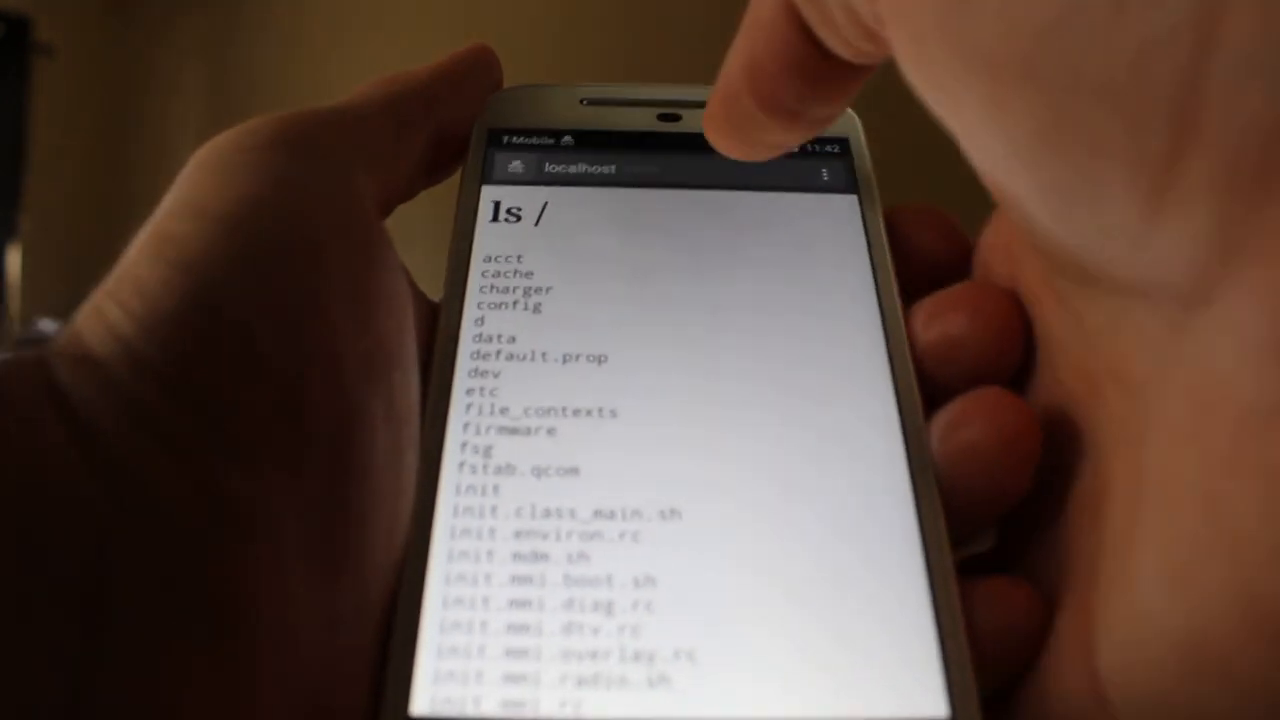
# - Edit the address to localhost:9999/cgi-bin/info.cgi
pyautogui.click(580, 167)
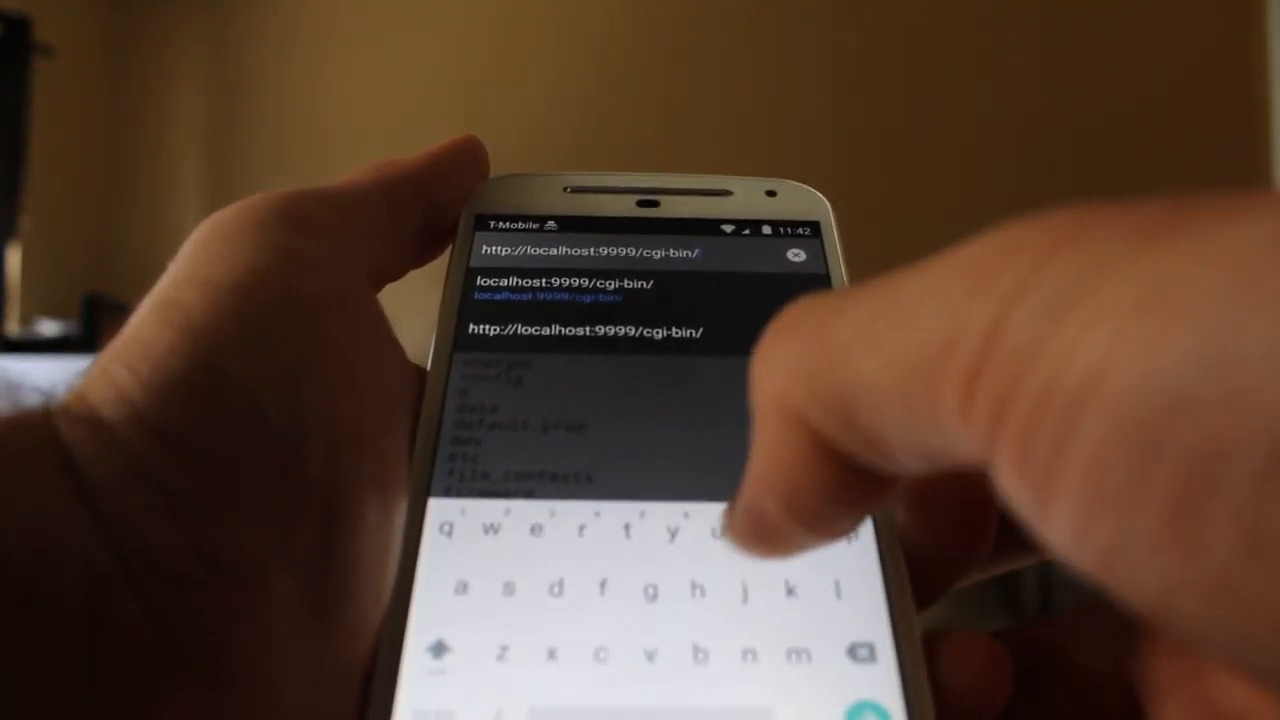
pyautogui.write('info')
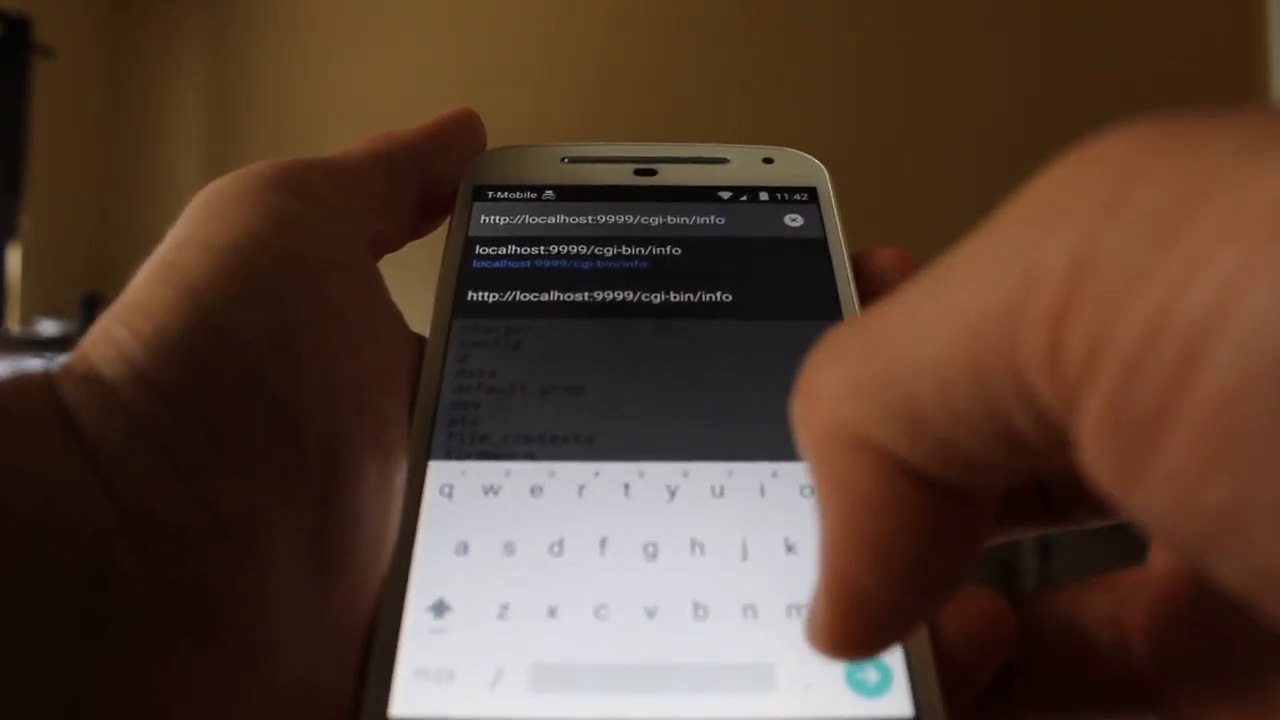
pyautogui.write('.cgi')
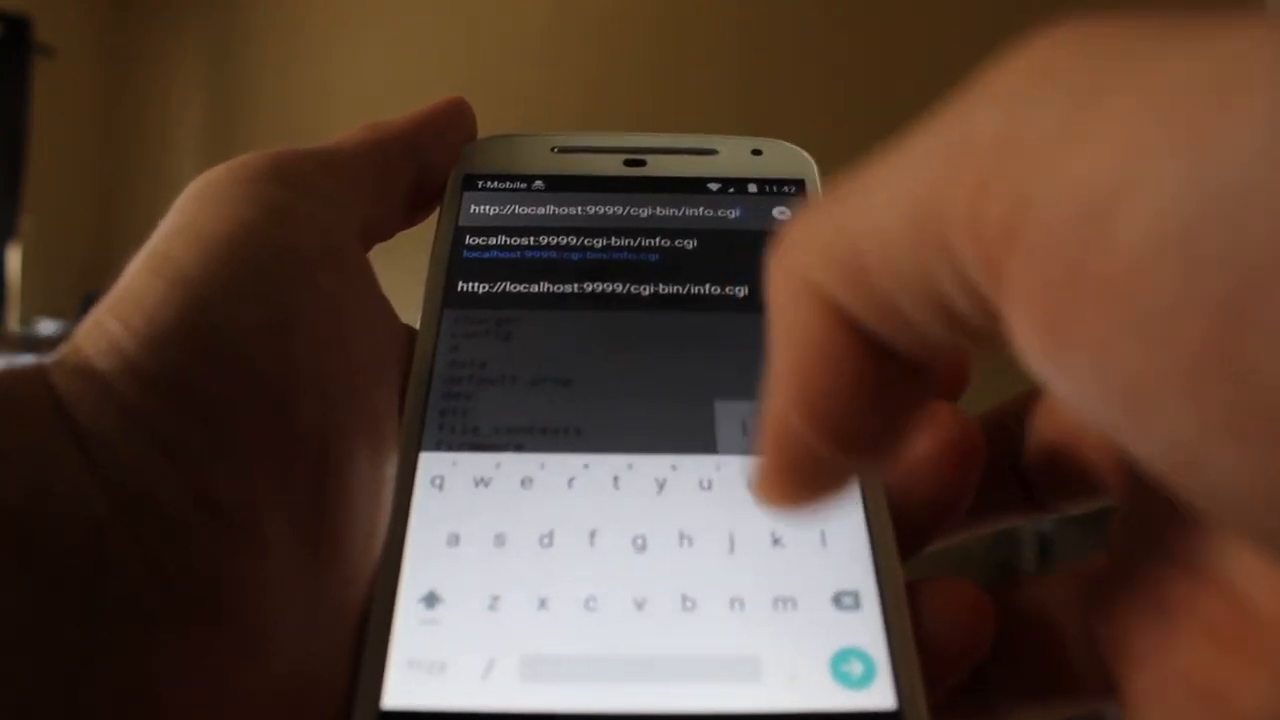